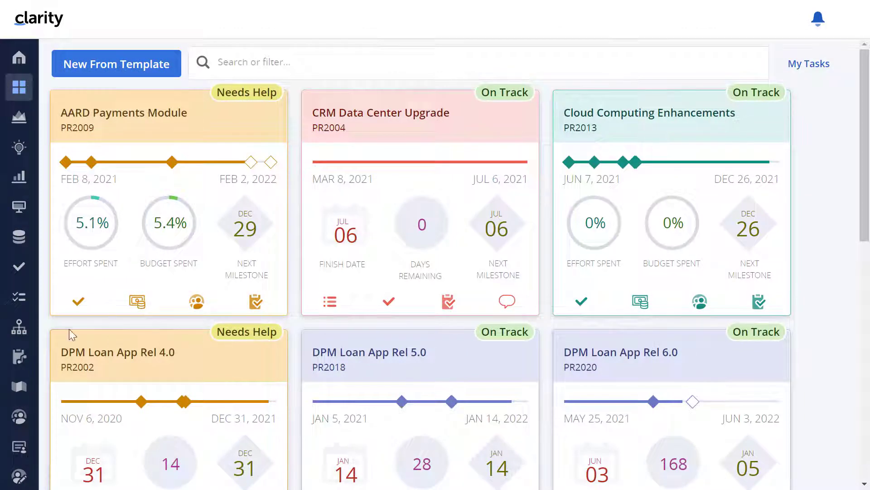
Open the Digital Banking release hierarchy from the Hierarchies list to view its investments
left_click(18, 326)
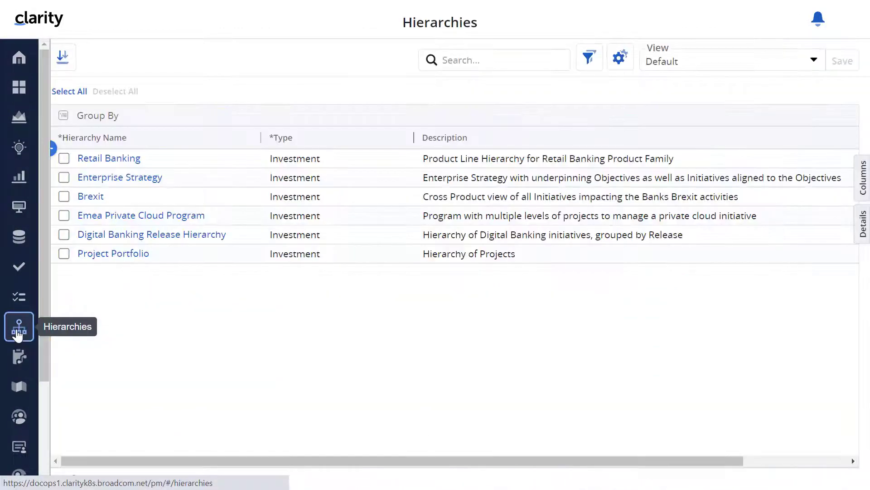
left_click(152, 234)
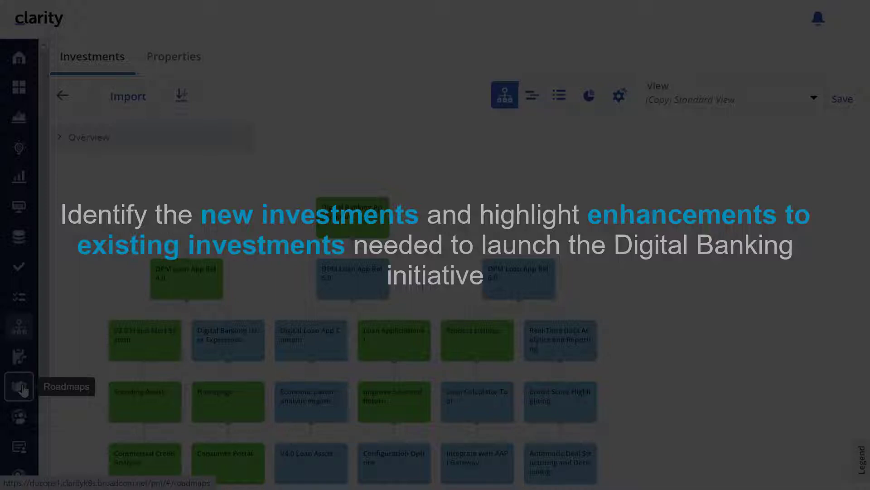
Create a roadmap named Digital Banking Product Line Roadmap starting 2021 with 1 Year duration
left_click(19, 387)
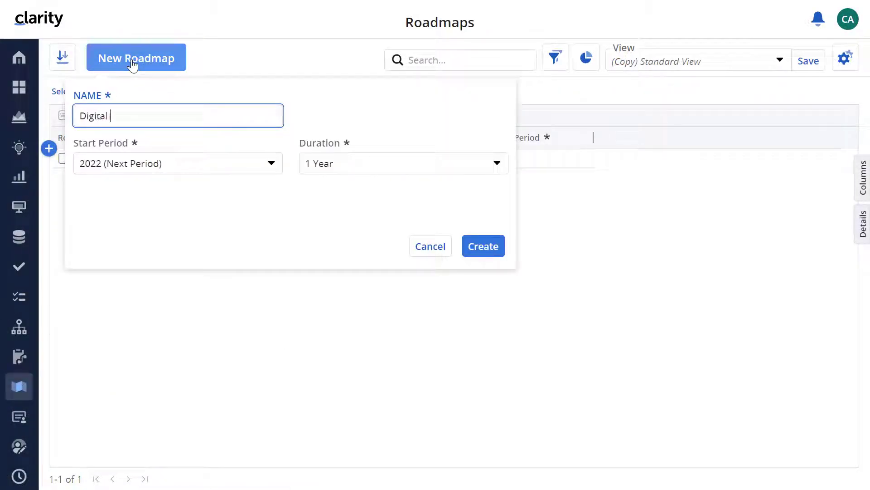
type("Banking Product Line Ro")
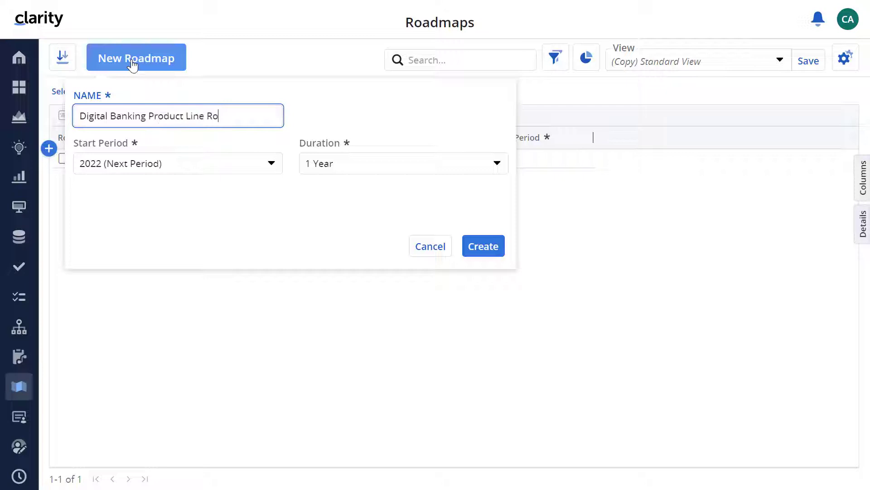
left_click(177, 163)
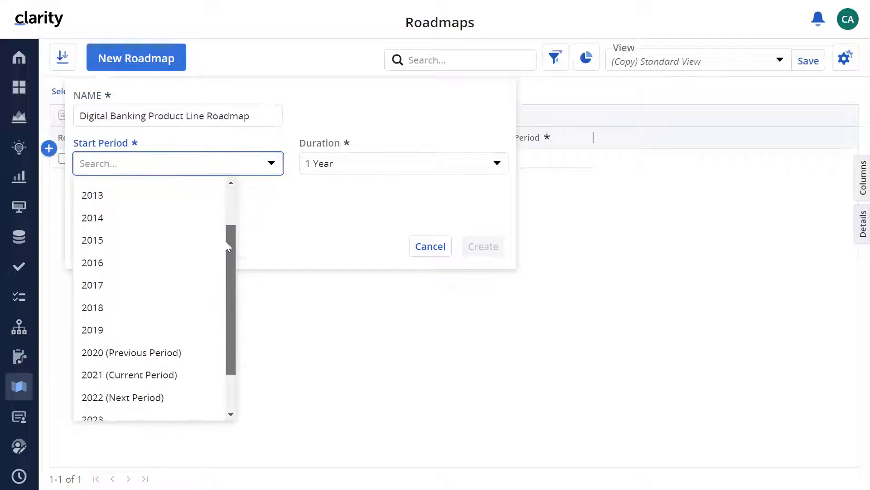
left_click(130, 375)
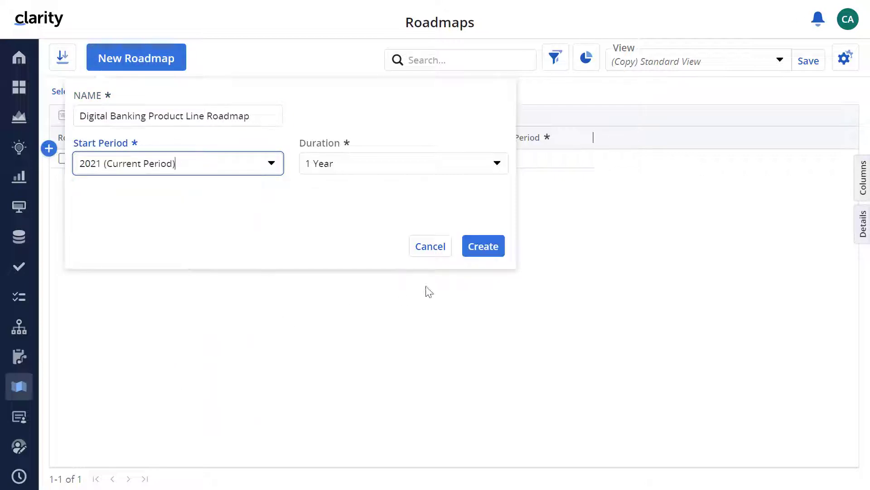
left_click(482, 246)
type("This is a")
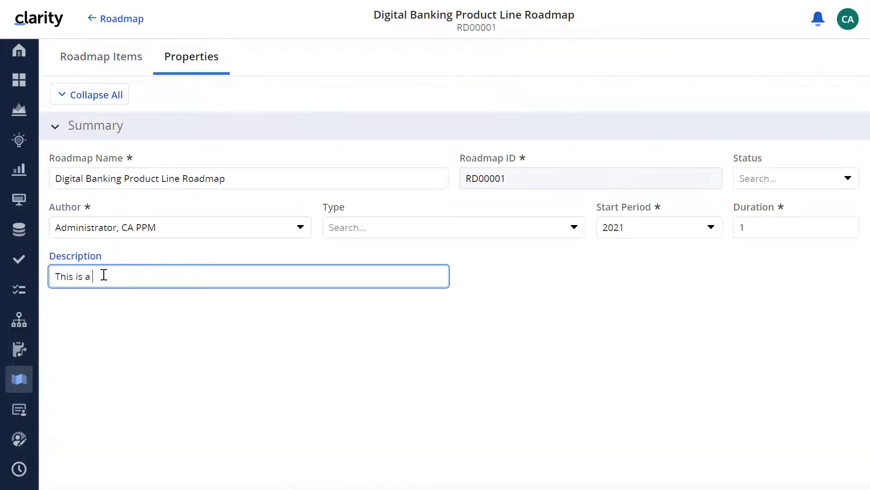
Enter the description "This is a Digital Banking Product Line Roadmap for Digital Banking application."
type("Digital Banking Product Line Roadmap for Digital Banking appli")
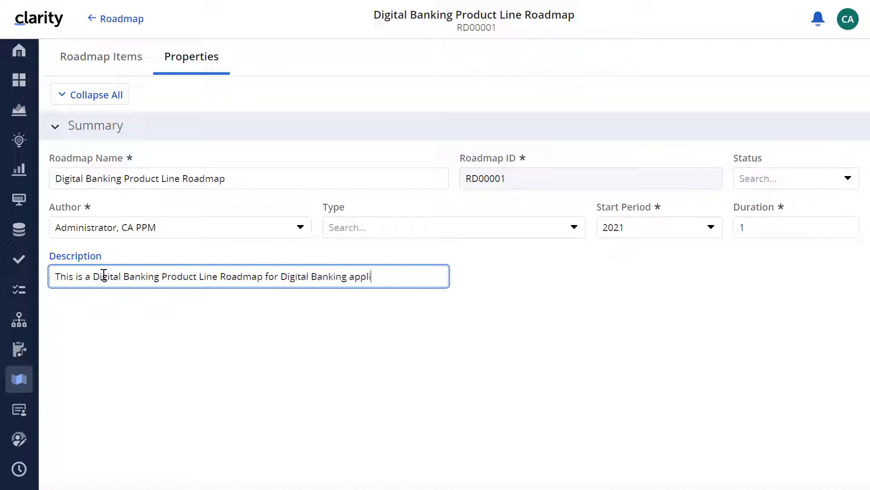
type("cation.")
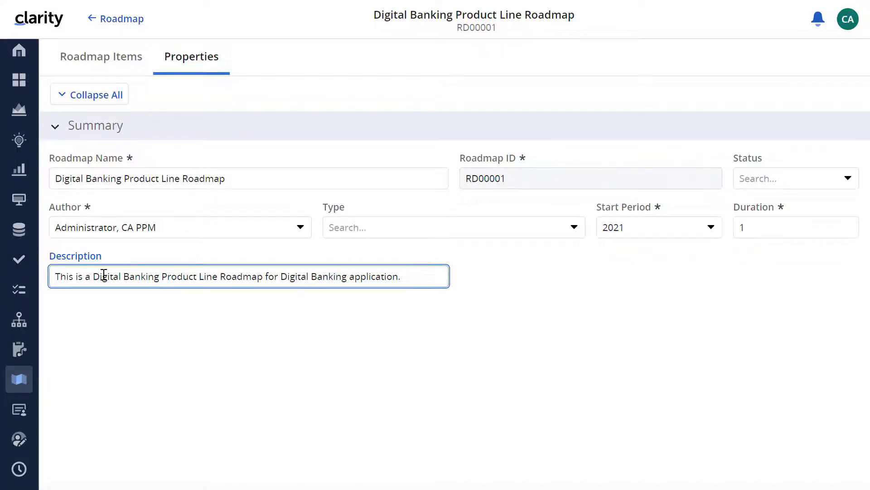
Reopen the first Digital Banking Product Line Roadmap from the Roadmaps list and view its timeline
left_click(115, 18)
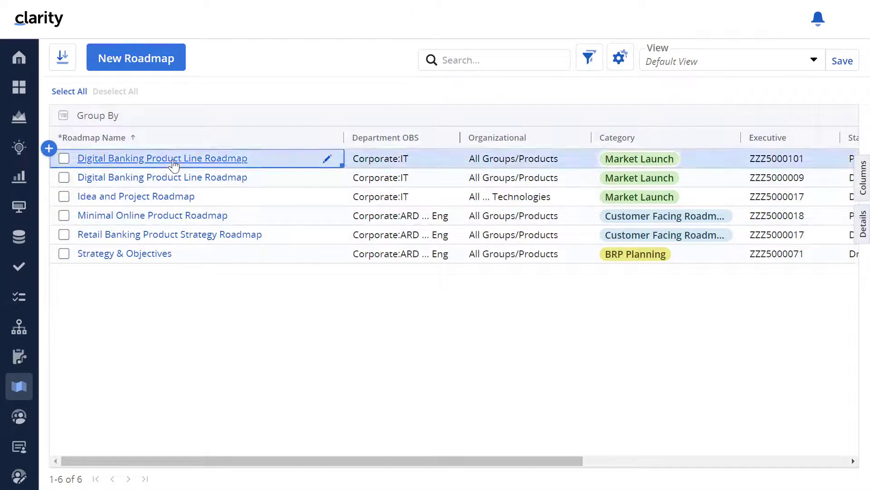
left_click(163, 158)
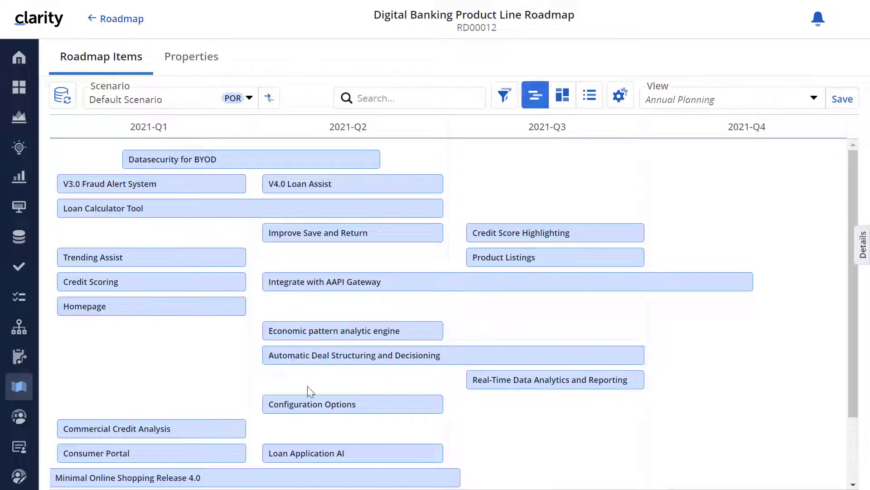
mouse_move(630, 449)
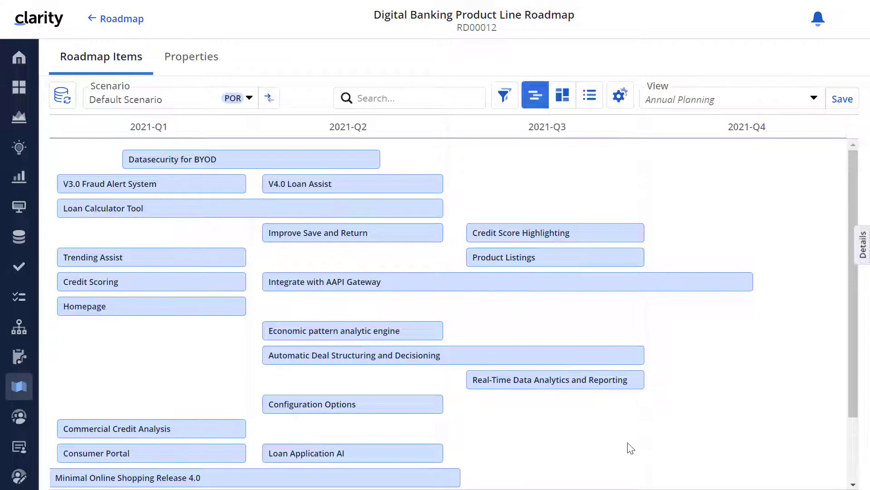
scroll("down", 3)
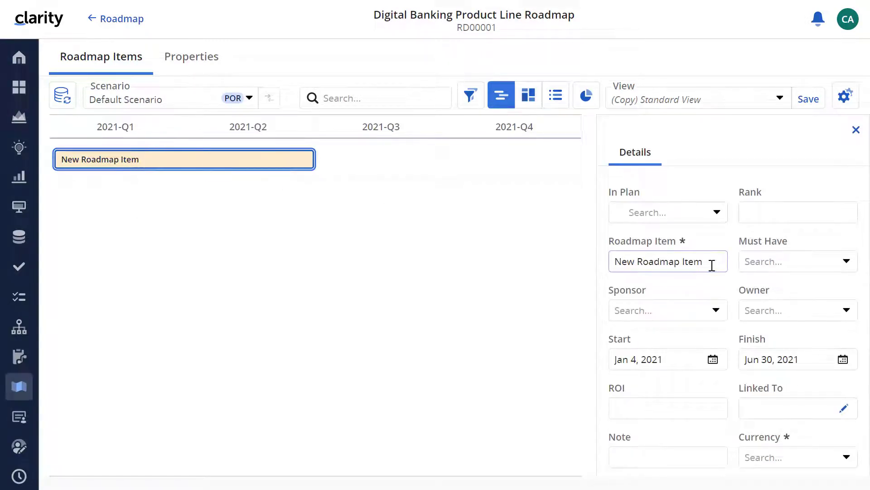
Name the item Loan Calculator Tool, set In Plan, Top Choice and USD currency, then close details
type("Loan")
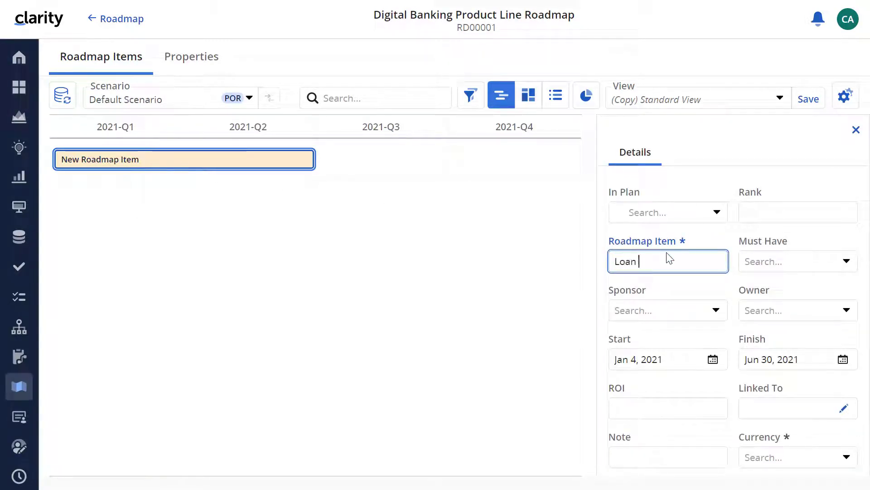
type("Calculat")
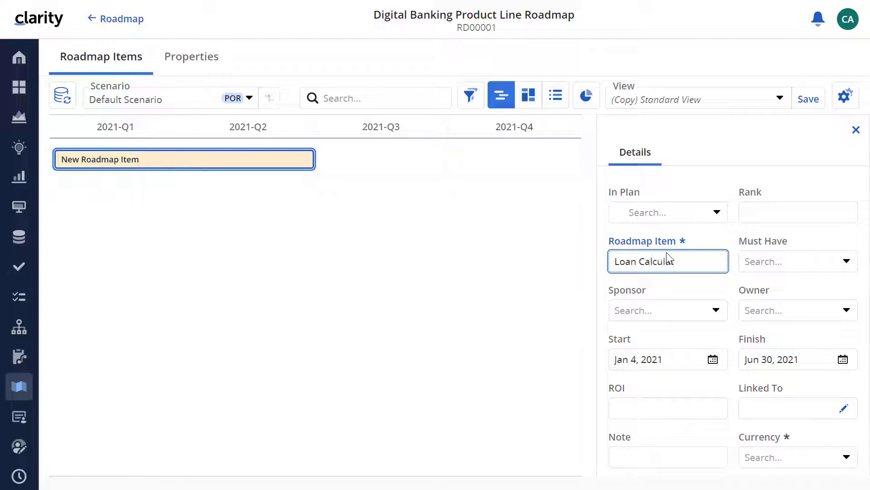
type("Tool")
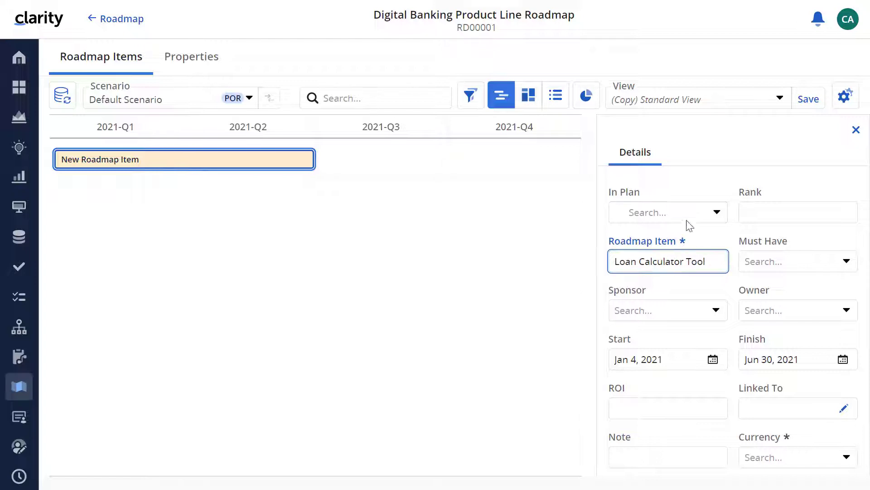
left_click(666, 213)
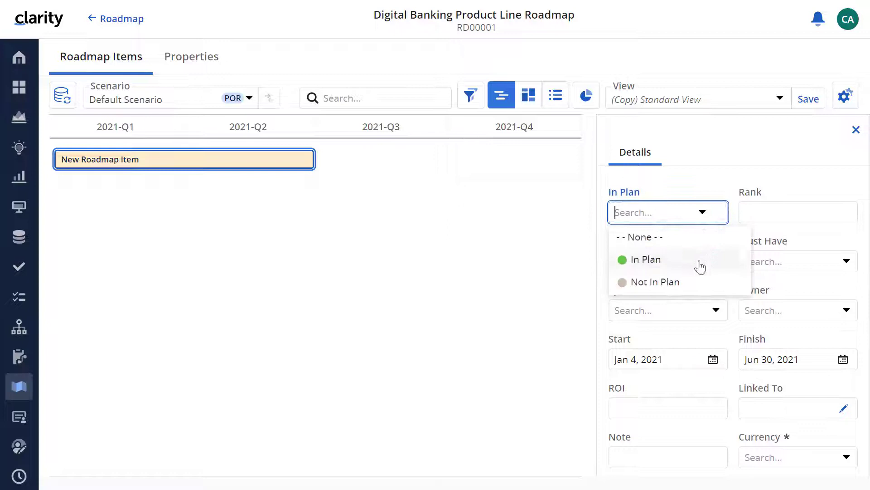
left_click(644, 259)
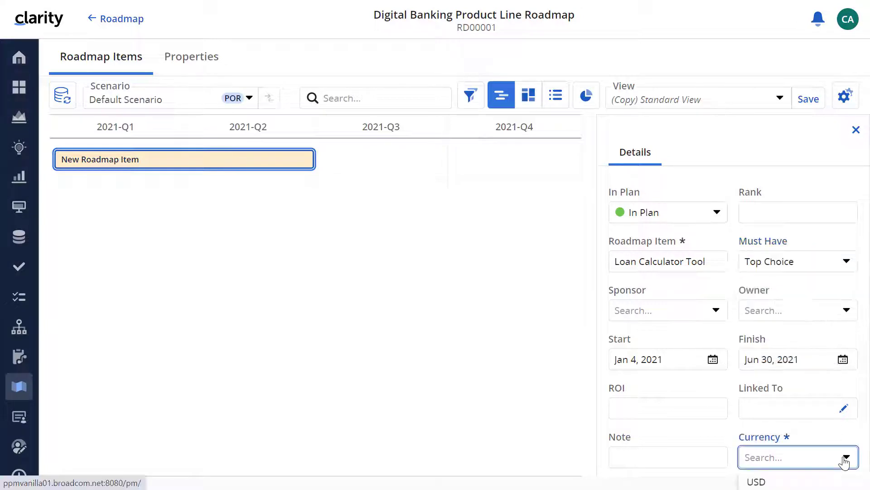
left_click(755, 480)
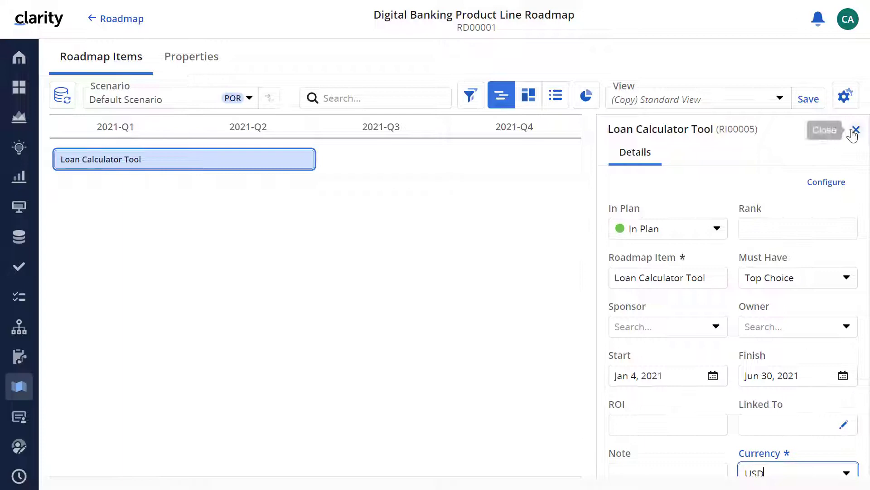
left_click(857, 130)
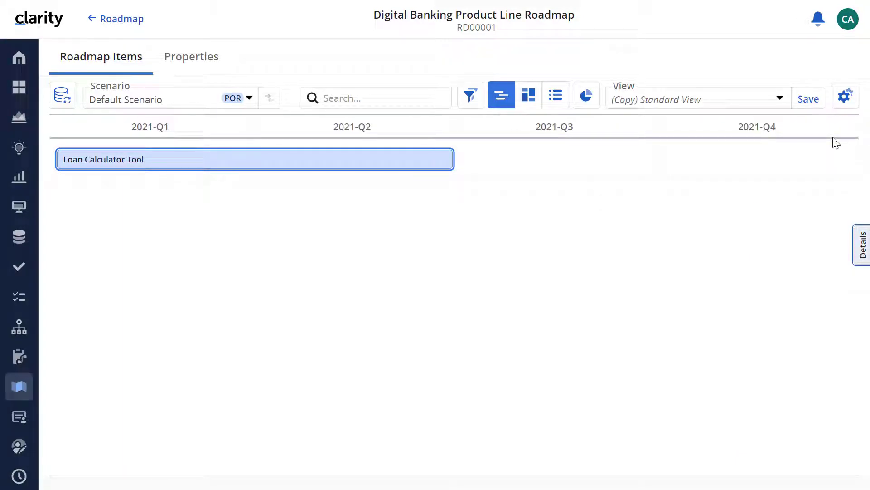
mouse_move(732, 133)
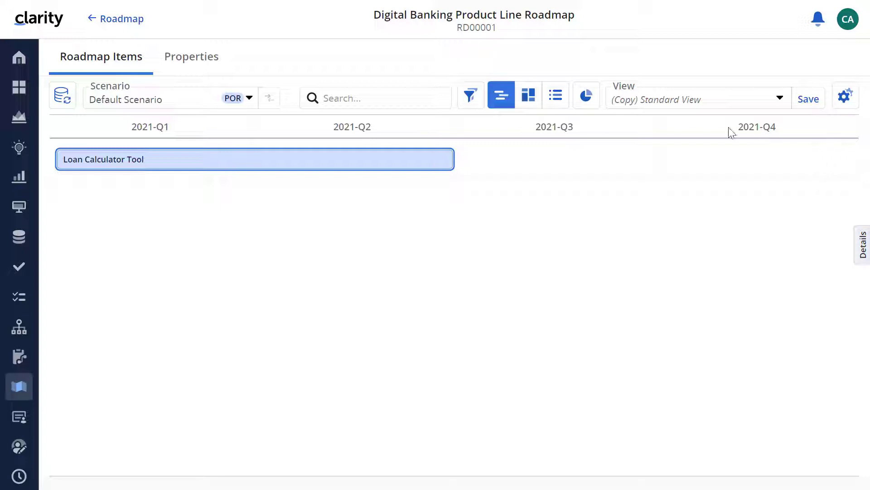
Switch to Board layout and add a new item card named Consumer Portal
left_click(528, 95)
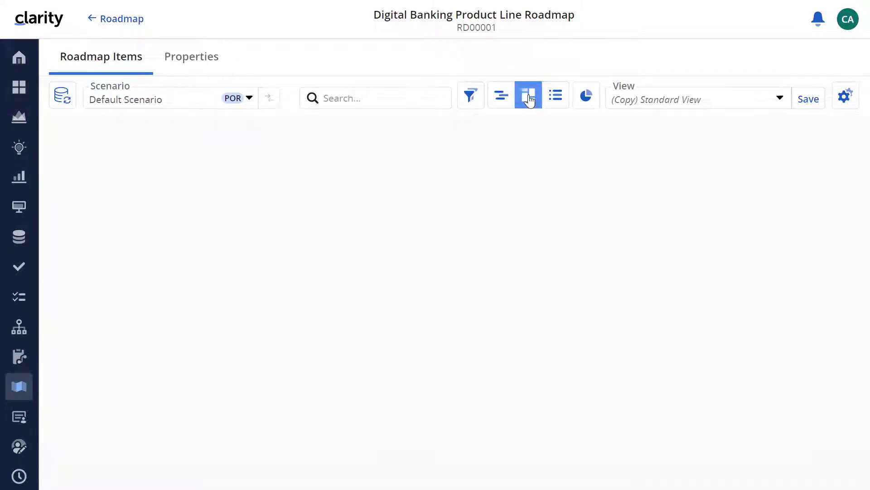
left_click(528, 95)
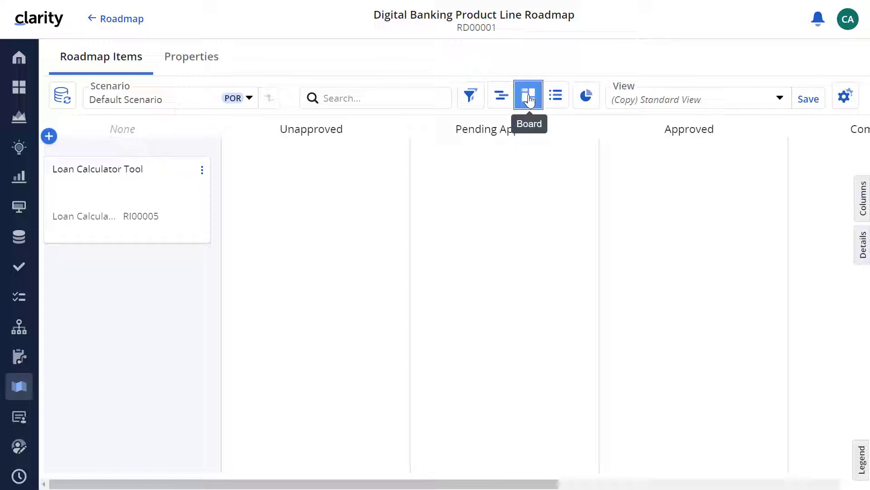
left_click(48, 136)
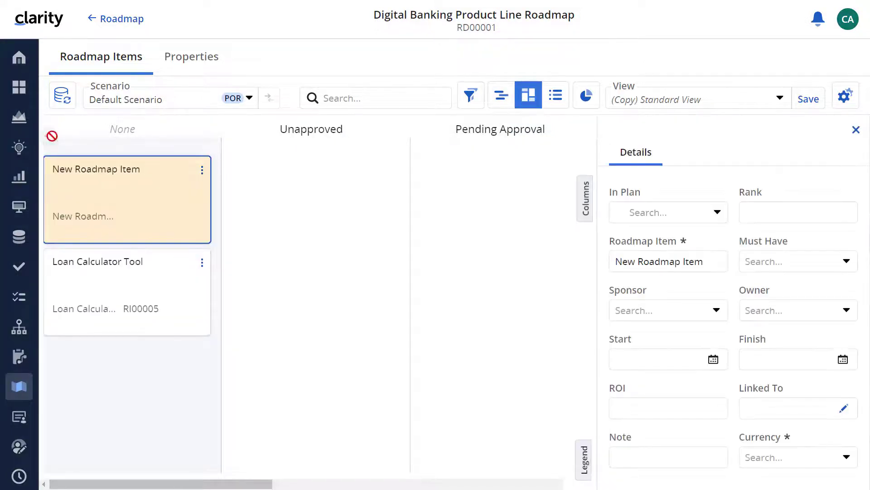
type("Consumer Portal")
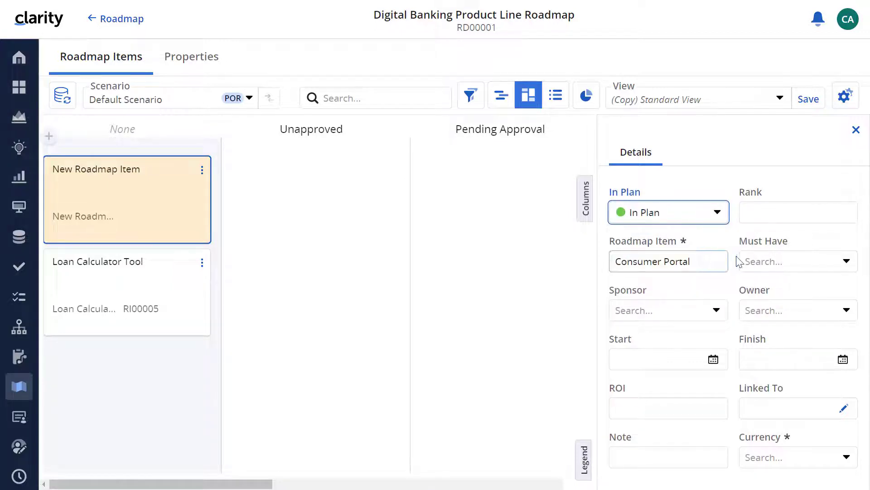
Set Consumer Portal to run Dec 27, 2021 to Mar 27, 2022 and close its details
left_click(661, 359)
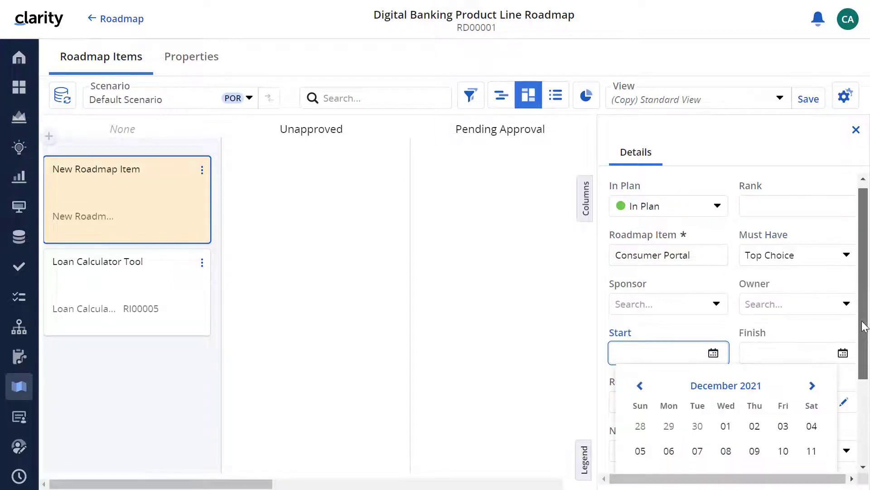
left_click(842, 359)
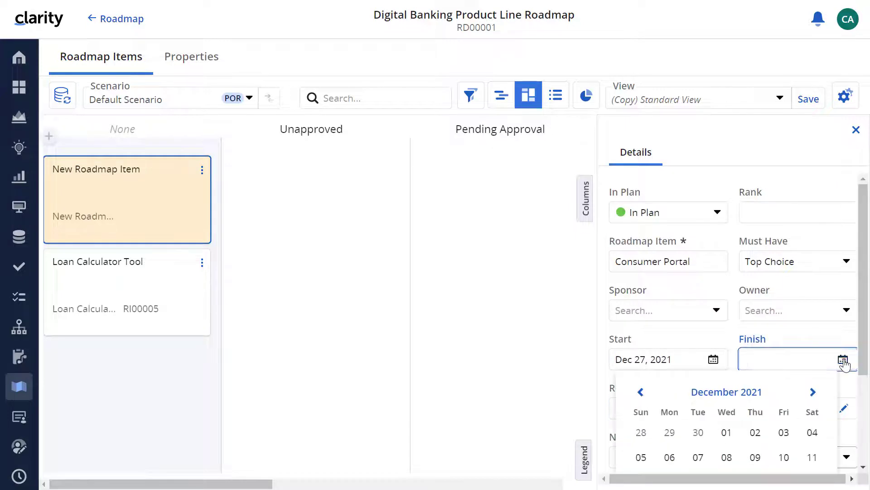
left_click(812, 392)
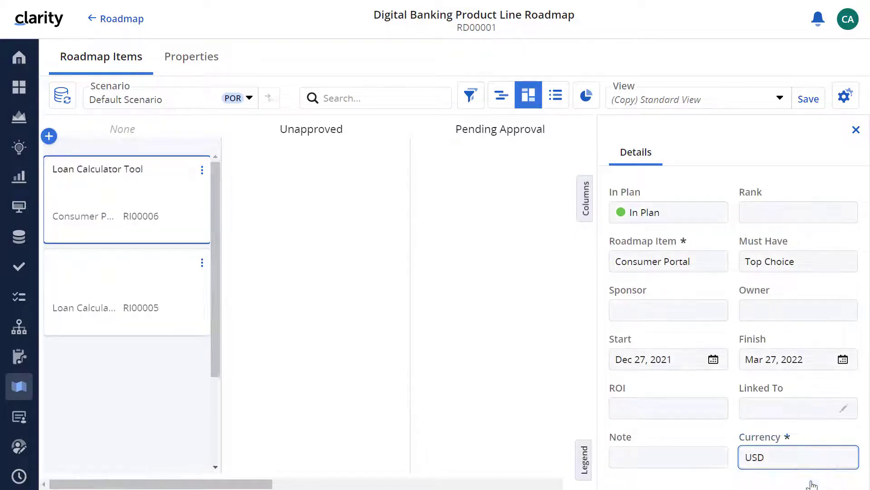
left_click(857, 130)
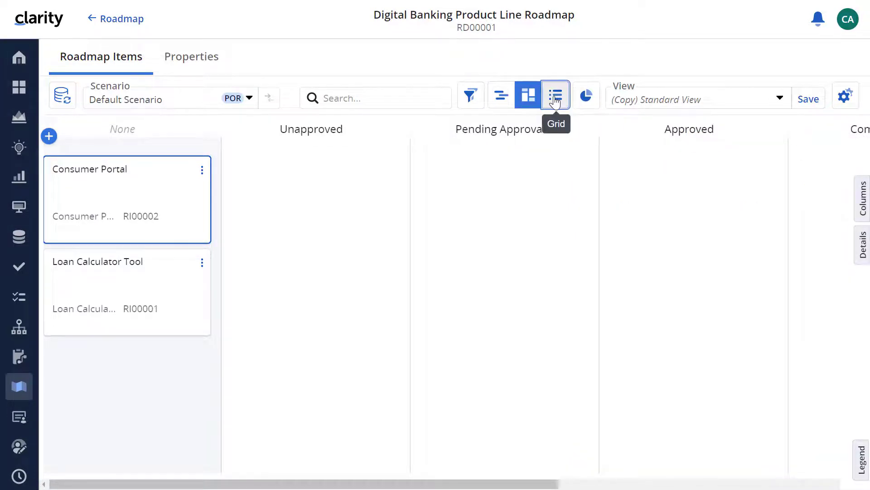
Show roadmap items as a grid and add Created By and other columns from the Columns panel
left_click(555, 96)
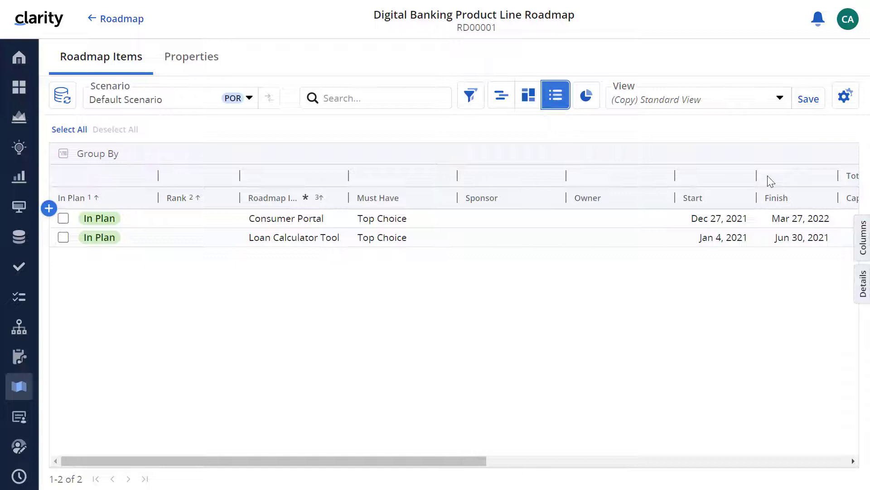
left_click(862, 238)
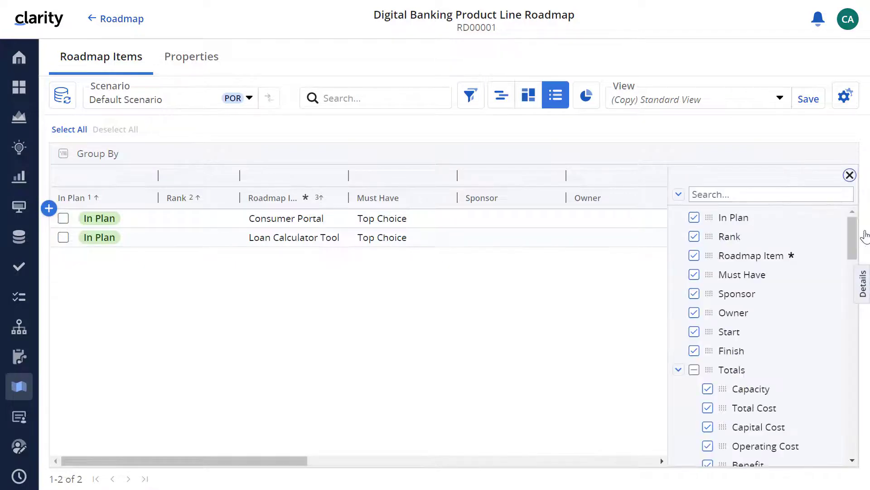
scroll("down", 3)
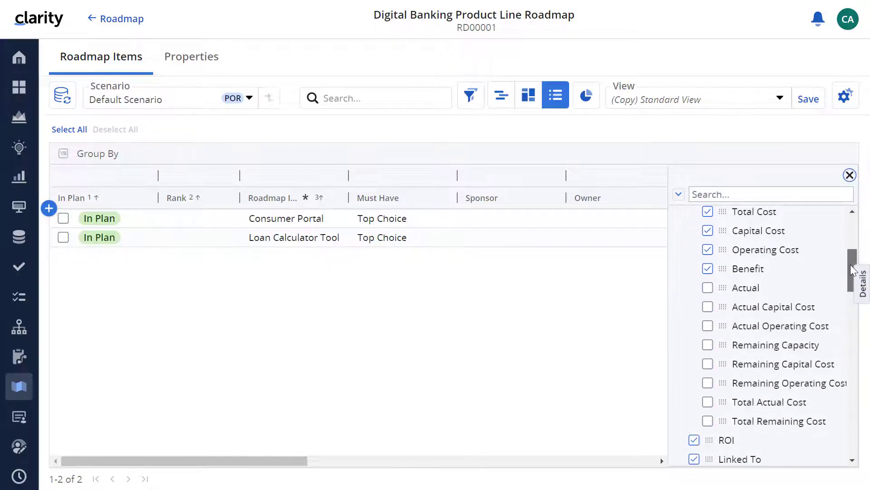
scroll("down", 3)
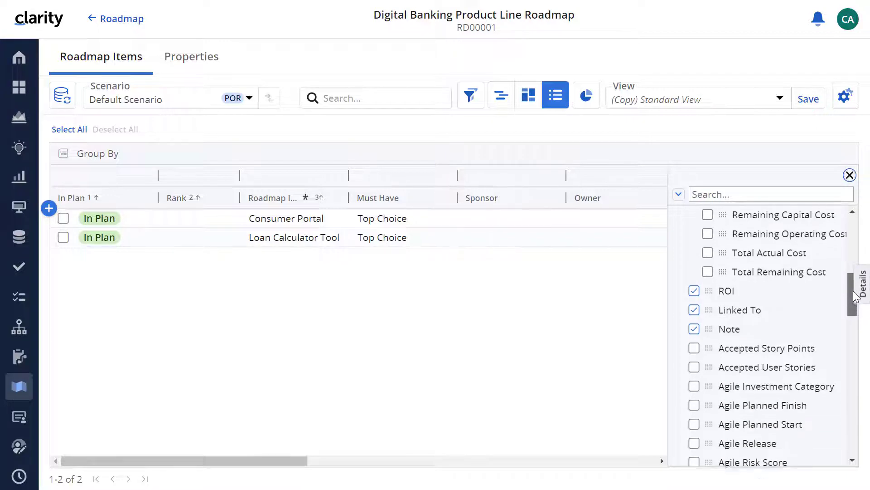
scroll("down", 3)
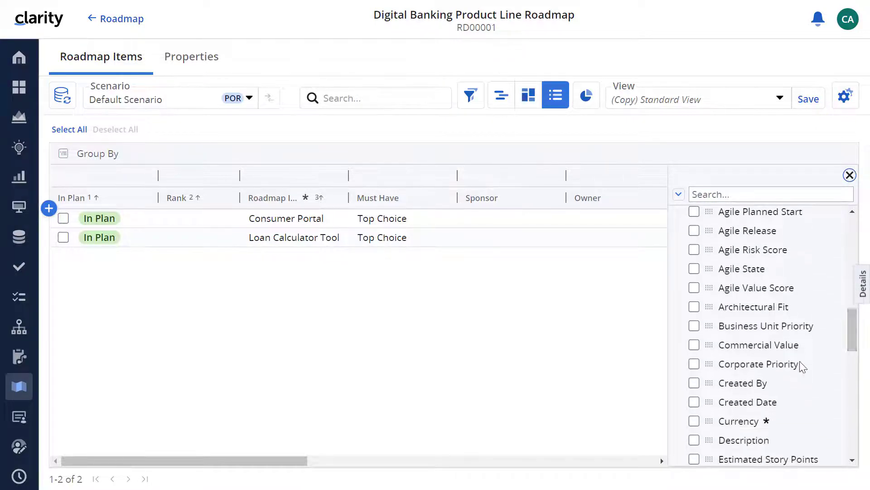
left_click(694, 382)
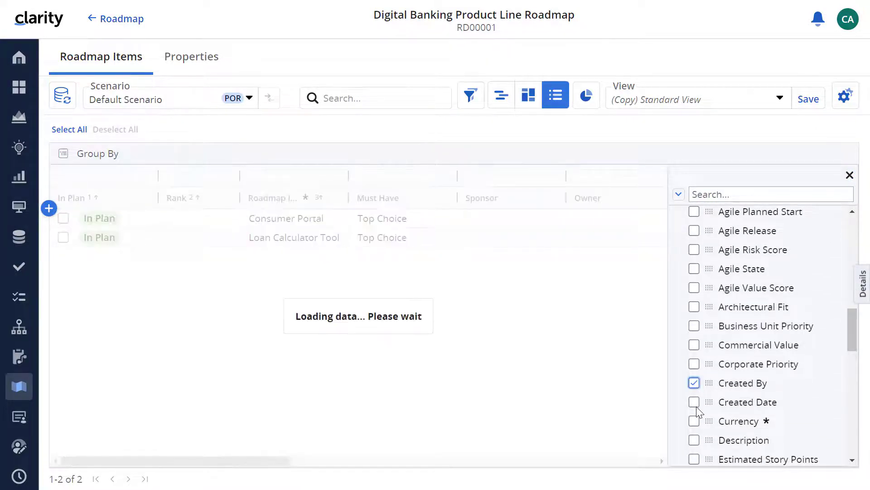
left_click(694, 420)
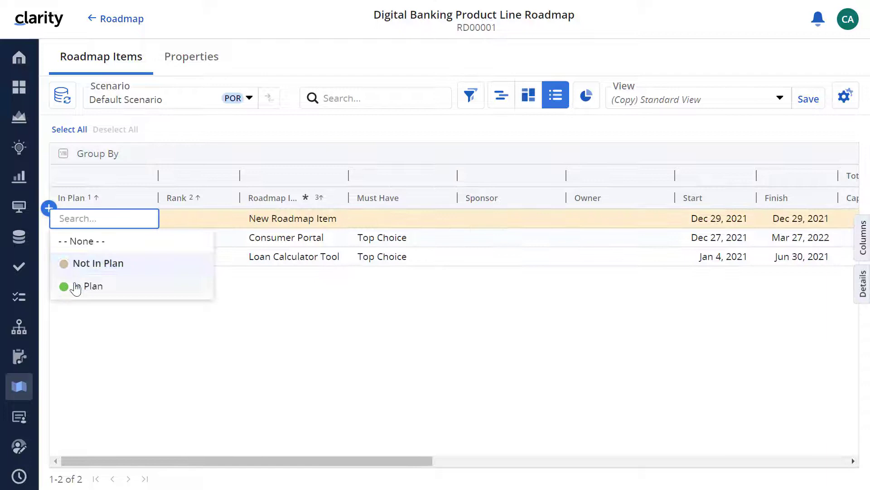
Mark the new grid row In Plan with USD currency, then go to Administration
left_click(92, 285)
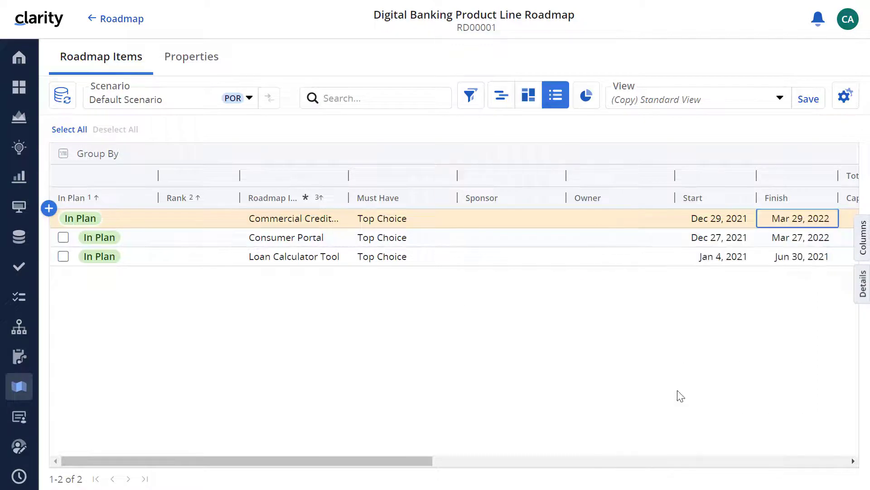
scroll("right", 3)
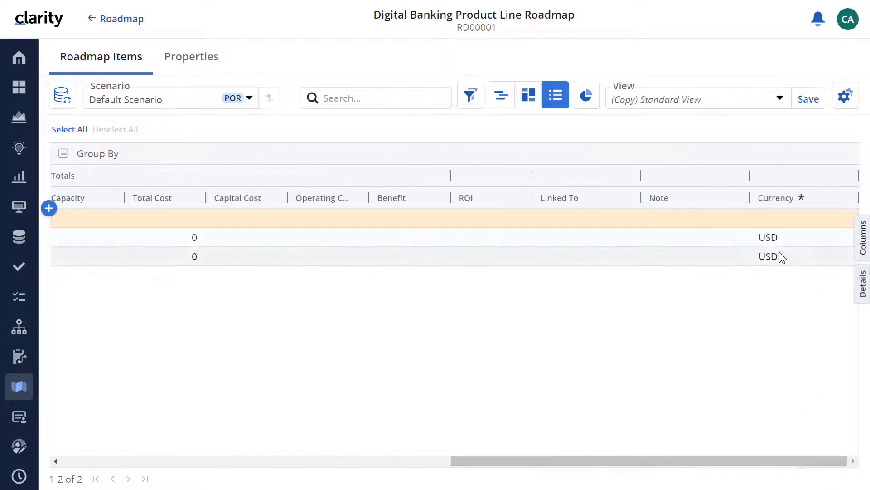
left_click(49, 208)
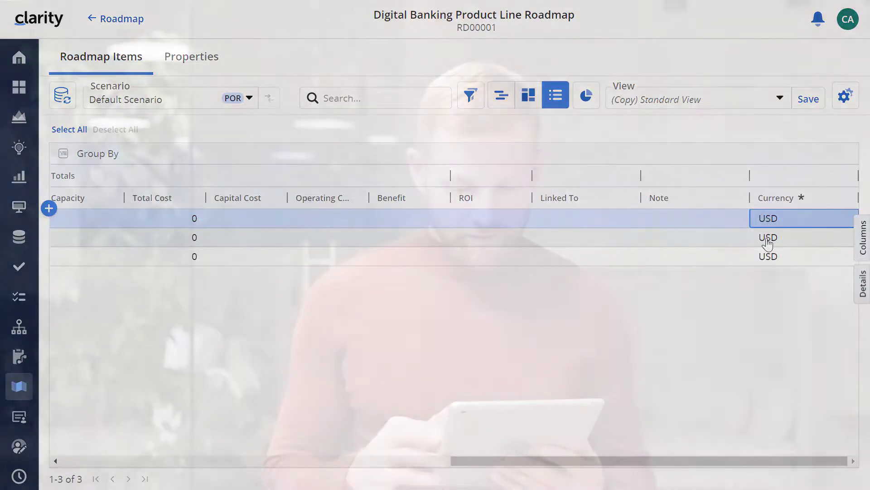
left_click(18, 433)
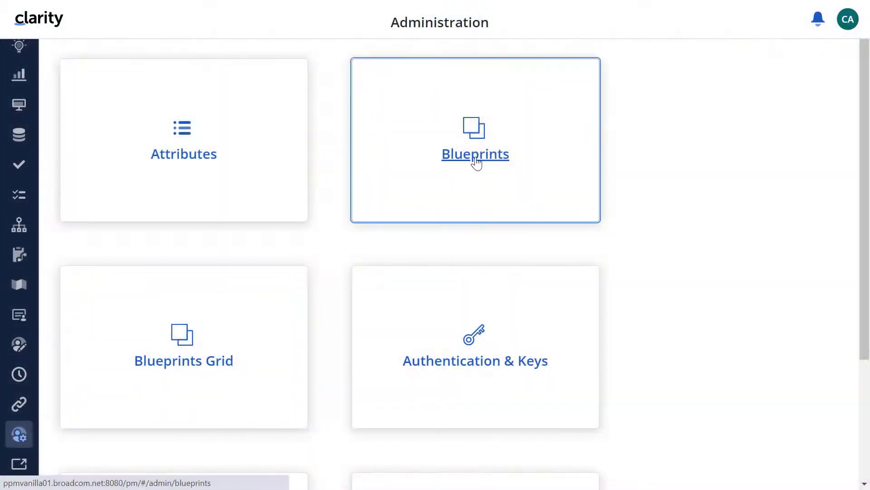
Rename the copied Standard Roadmap blueprint to Digital Banking Initiative and go to its modules
left_click(474, 154)
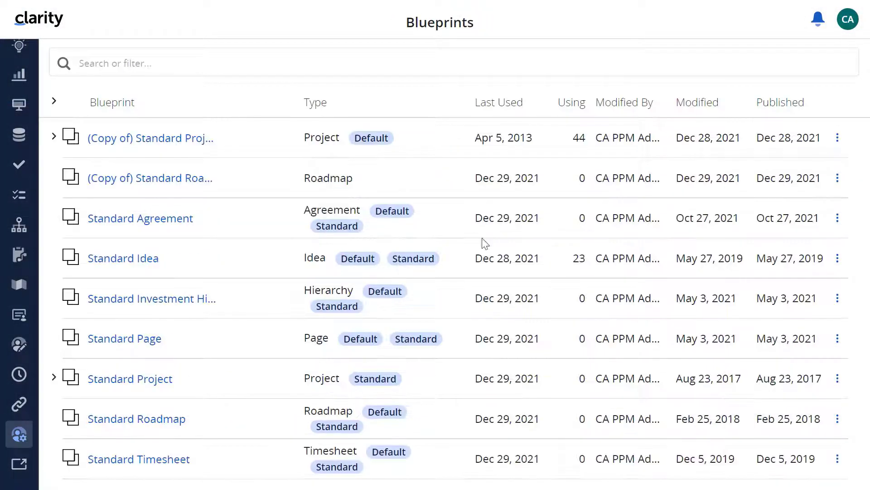
type("Digital B")
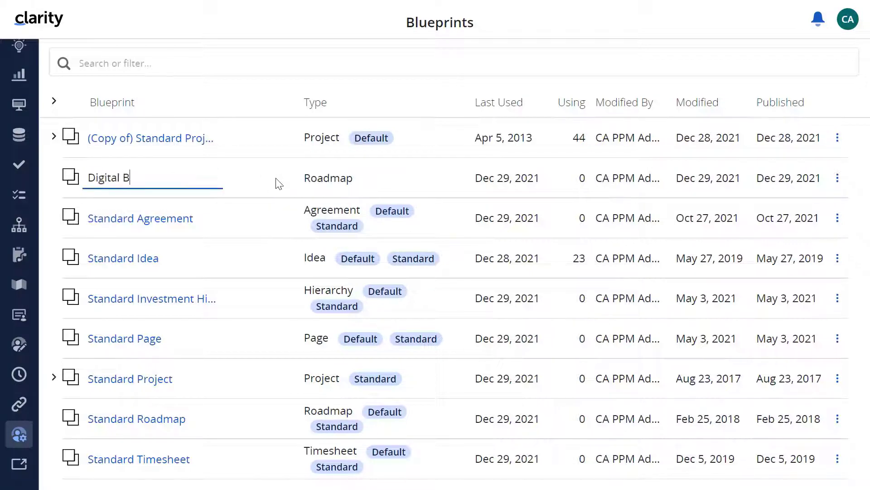
type("anking Initiative")
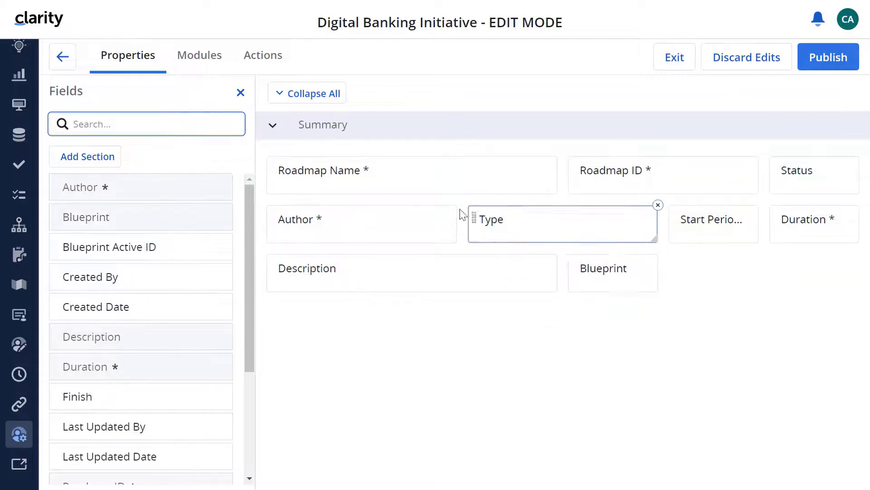
left_click(198, 55)
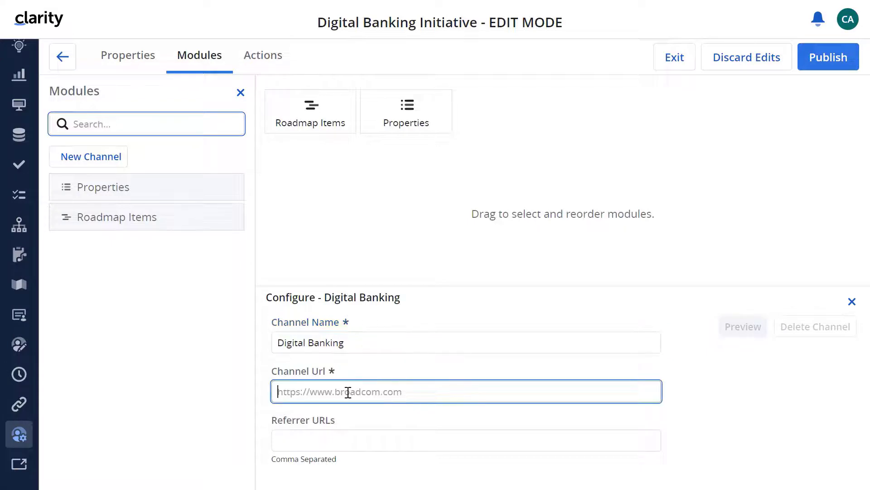
type("https://www.he")
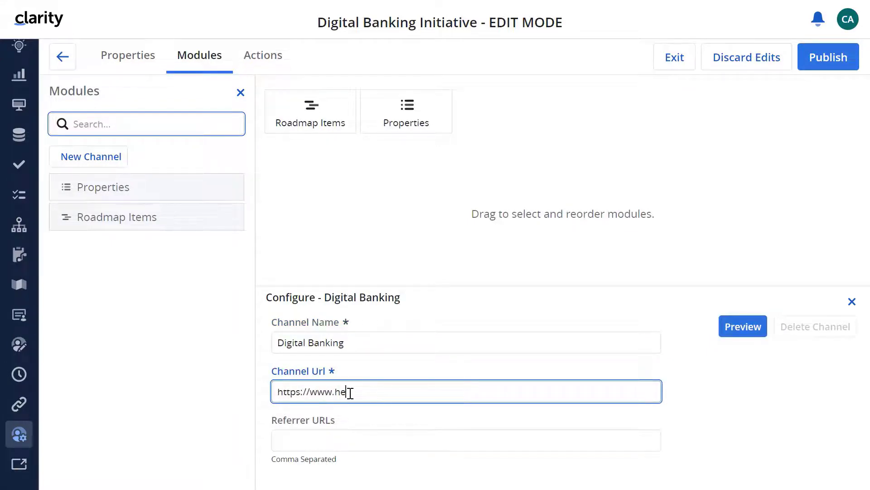
type("dmoralbank.com/i")
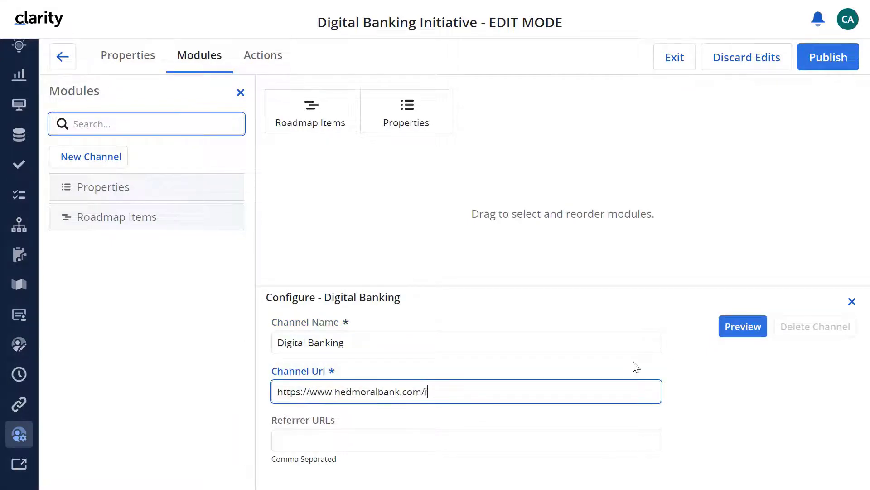
type("nvestment")
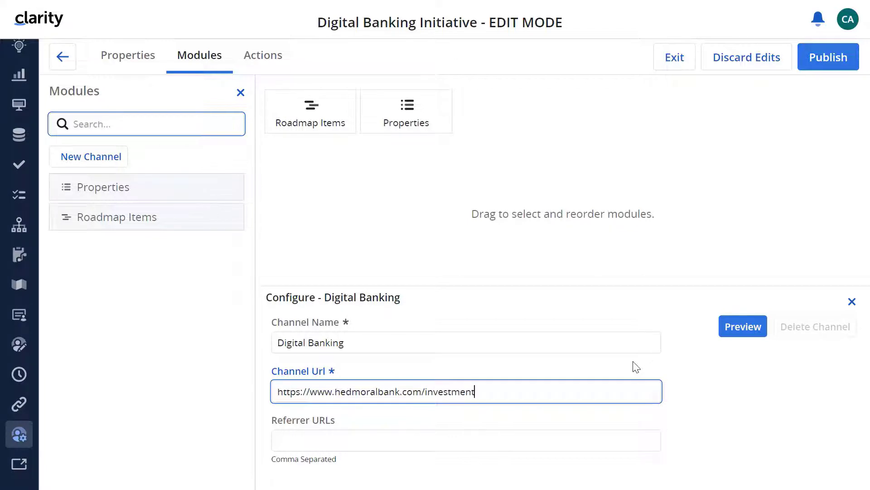
type("_approval_poli")
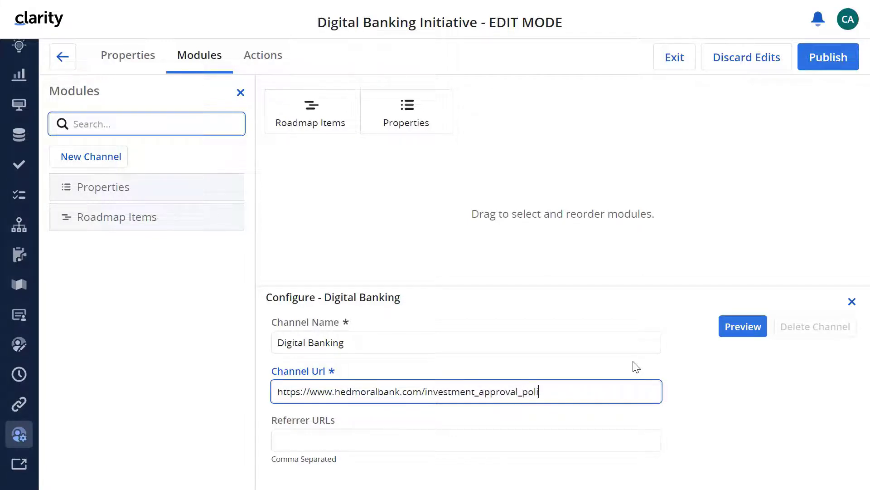
type("cy.pdf")
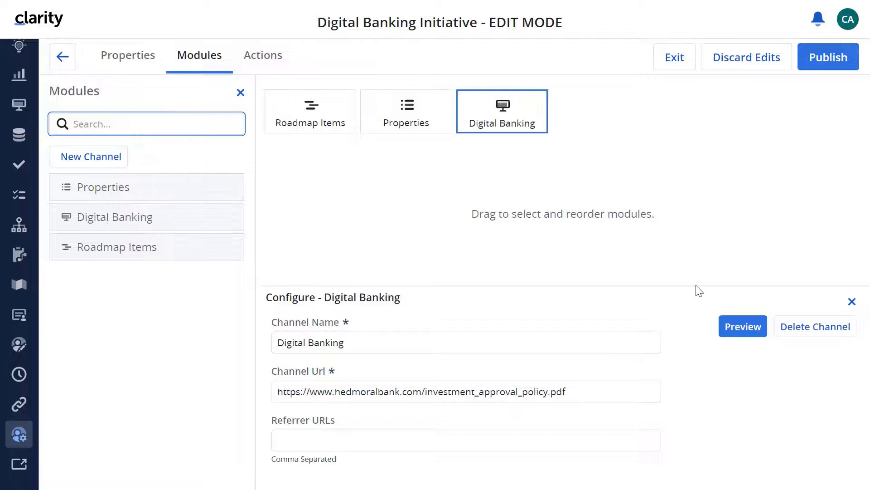
left_click(827, 56)
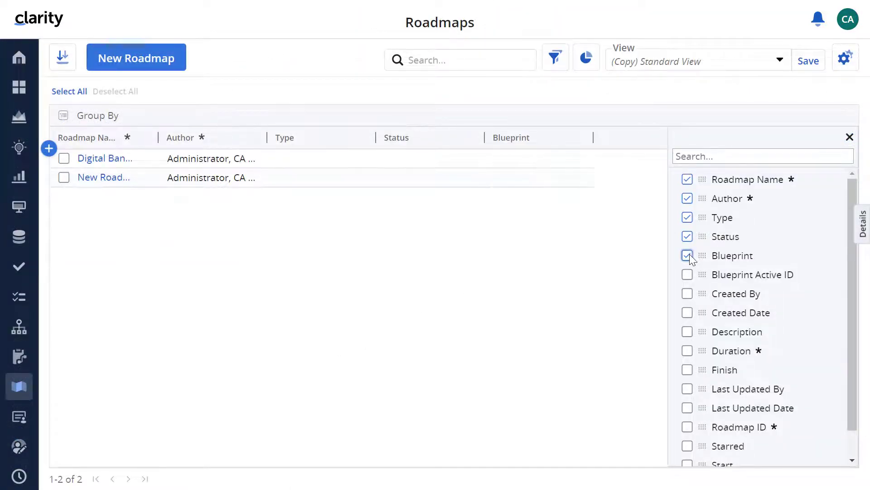
View the Digital Banking Product Line Roadmap's Properties, where the new Digital Banking tab appears
left_click(536, 158)
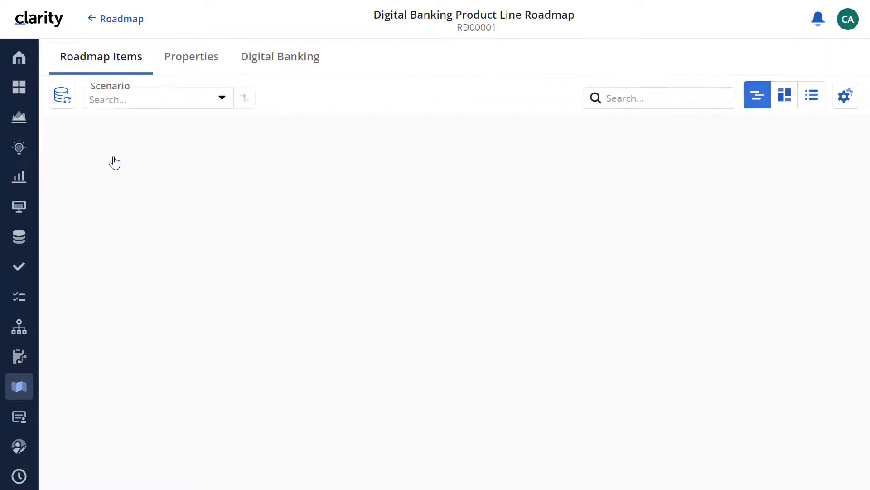
left_click(191, 56)
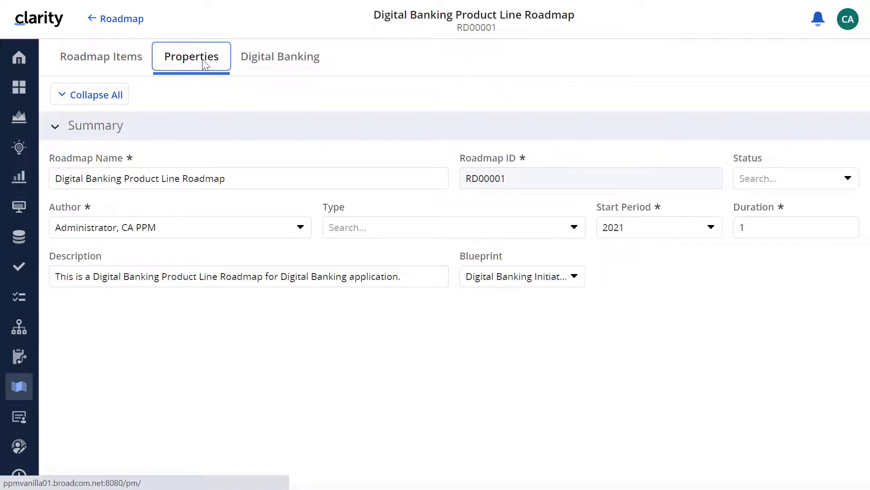